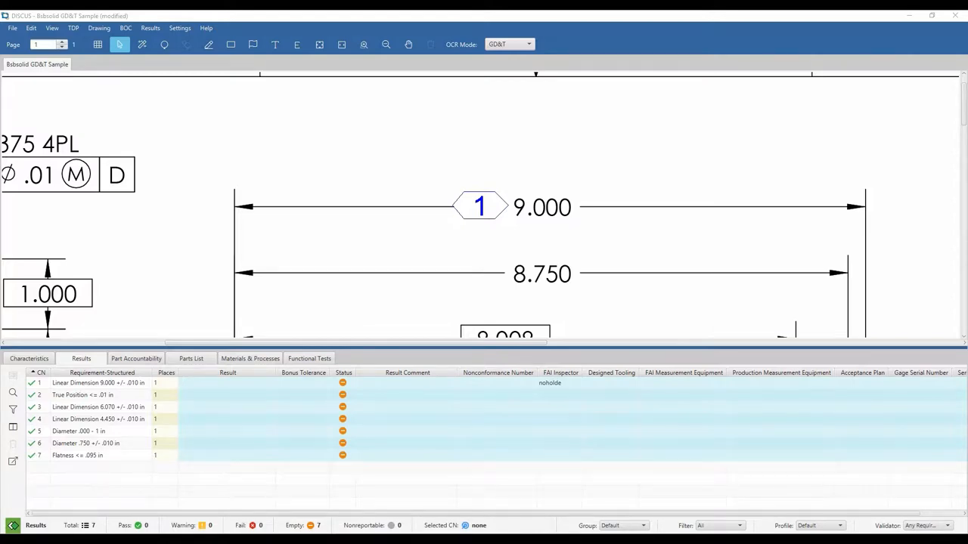
mouse_move(244, 389)
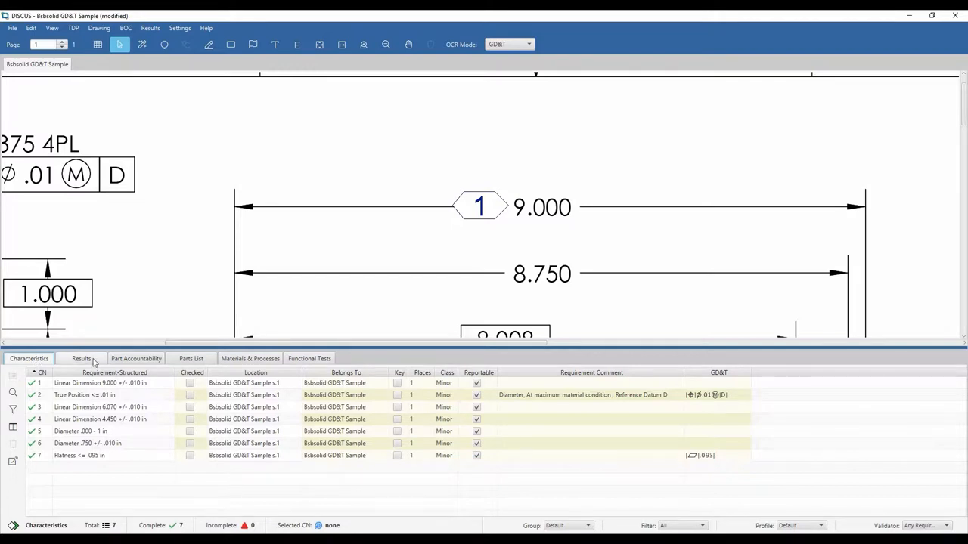
Return to the BOC Results table showing all seven characteristics with empty results
click(81, 358)
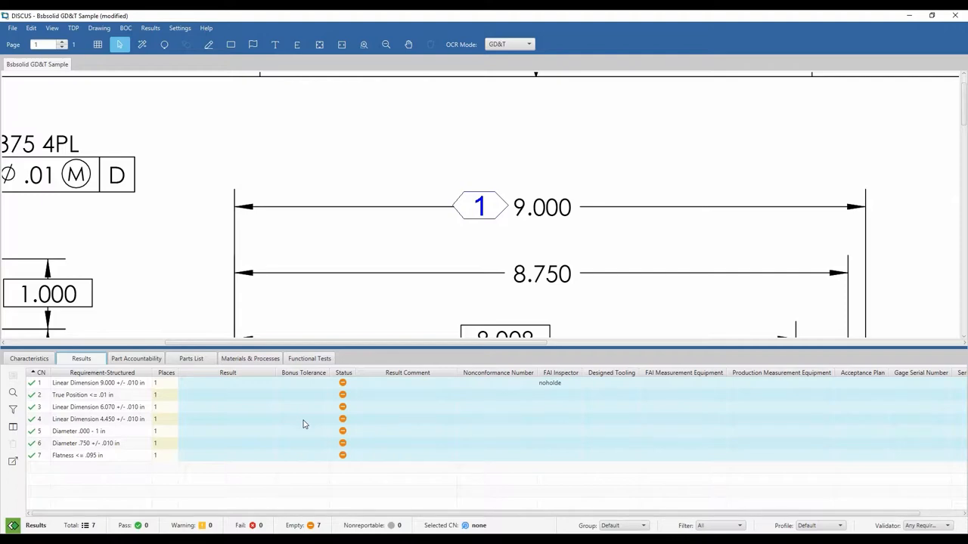
mouse_move(222, 386)
text(9.000)
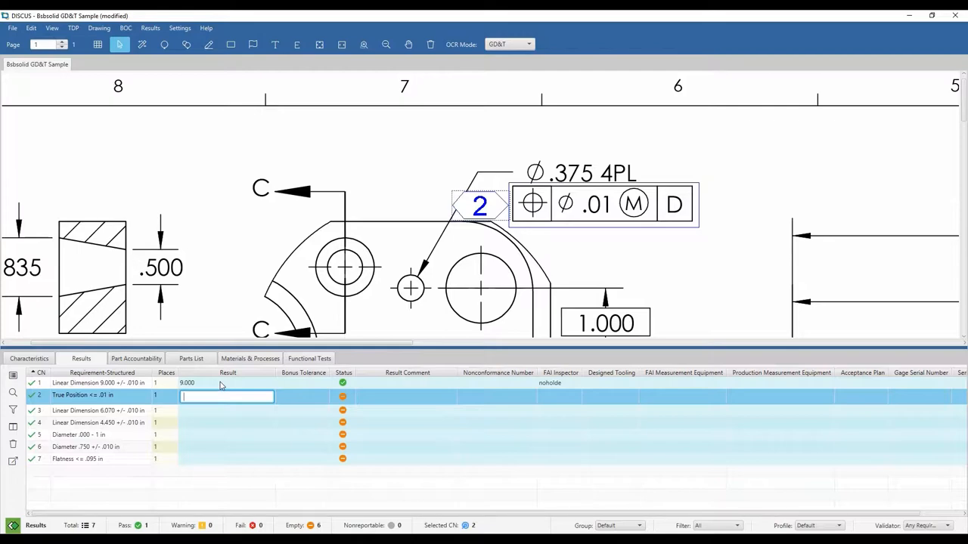
mouse_move(419, 405)
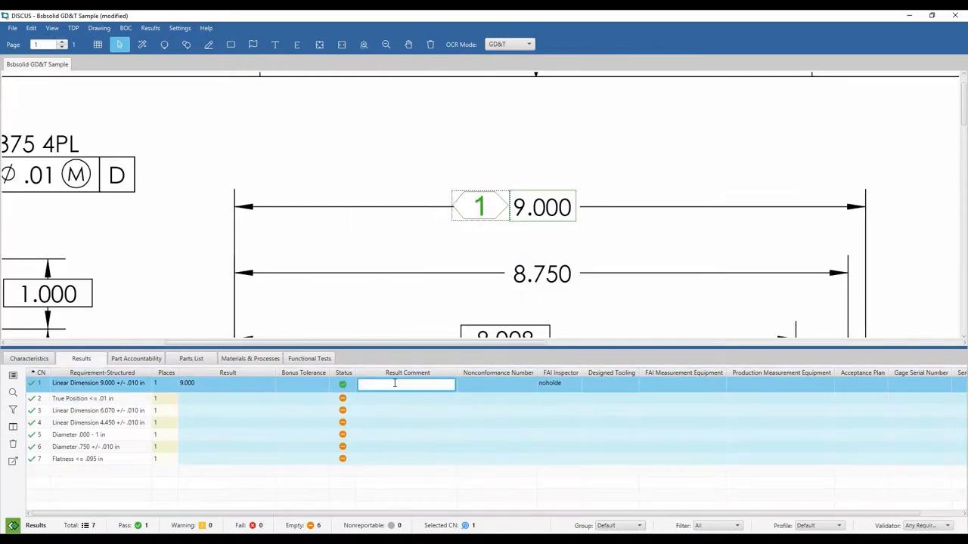
Enter "This is a comment" as CN 1's result comment
text(This is a)
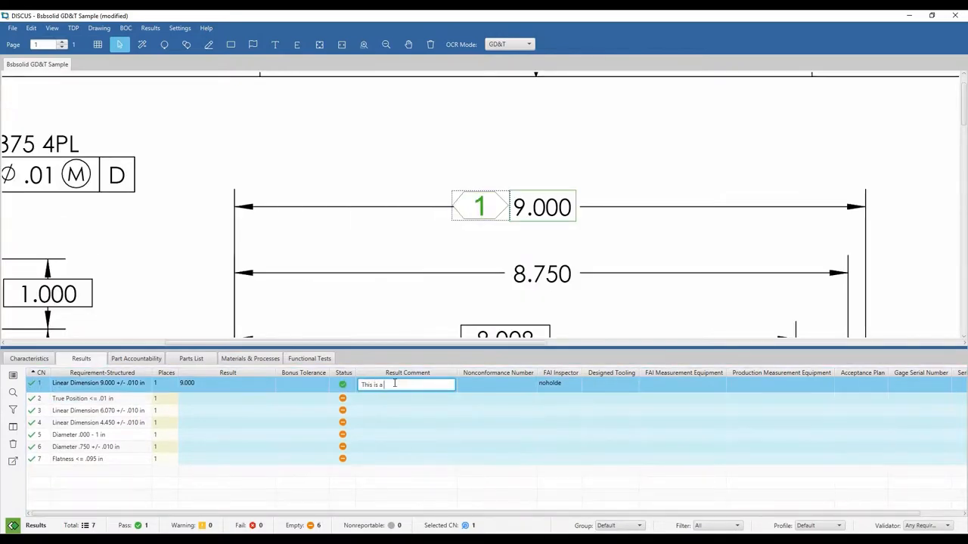
text(comment)
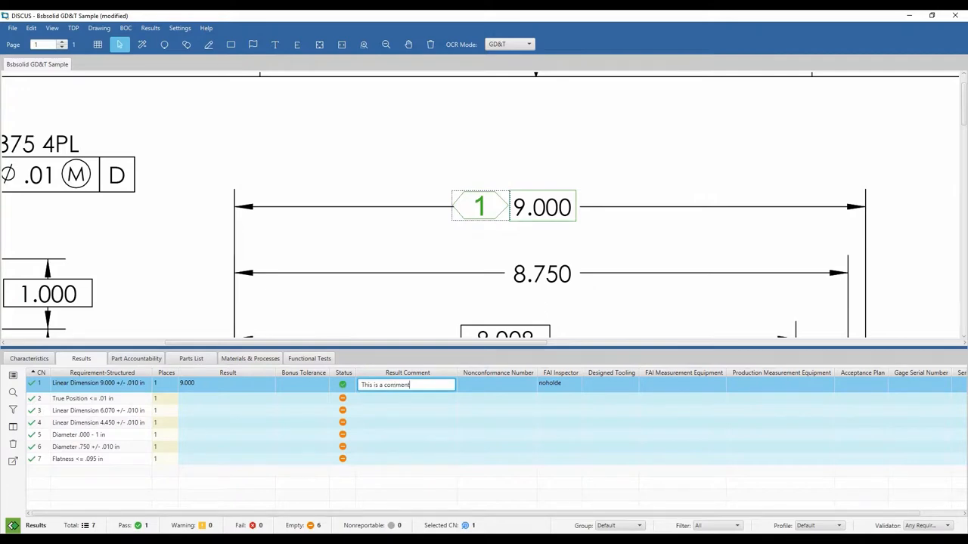
mouse_move(381, 490)
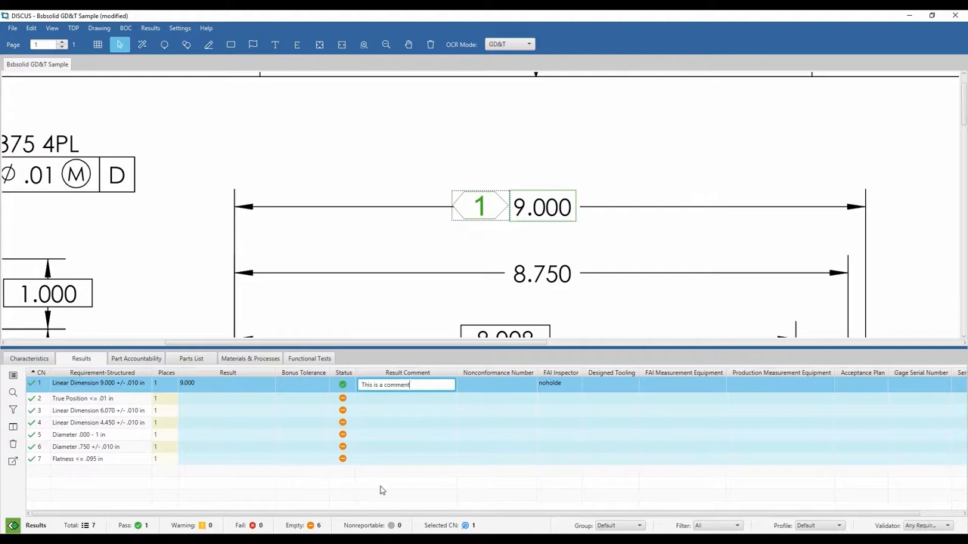
mouse_move(716, 391)
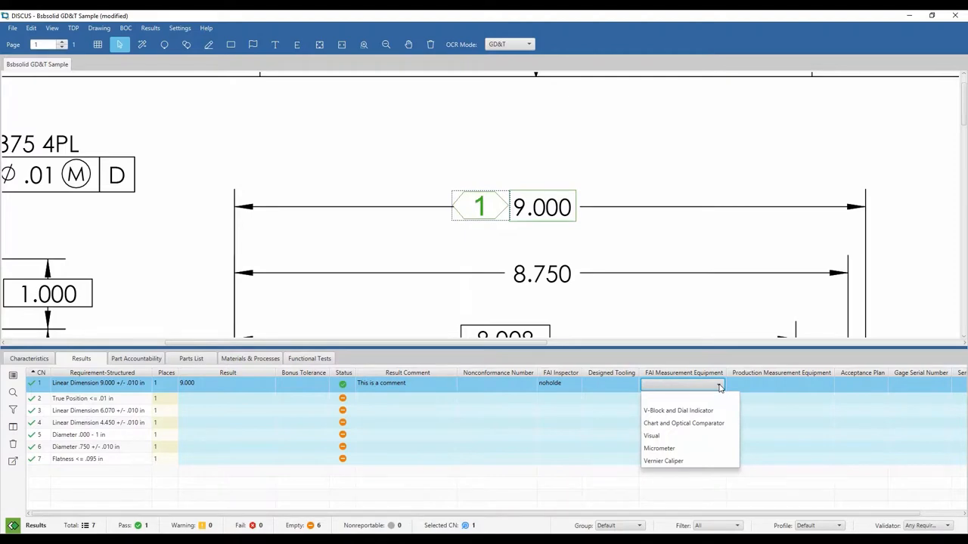
Choose Chart and Optical Comparator as CN 1's FAI measurement equipment
click(683, 422)
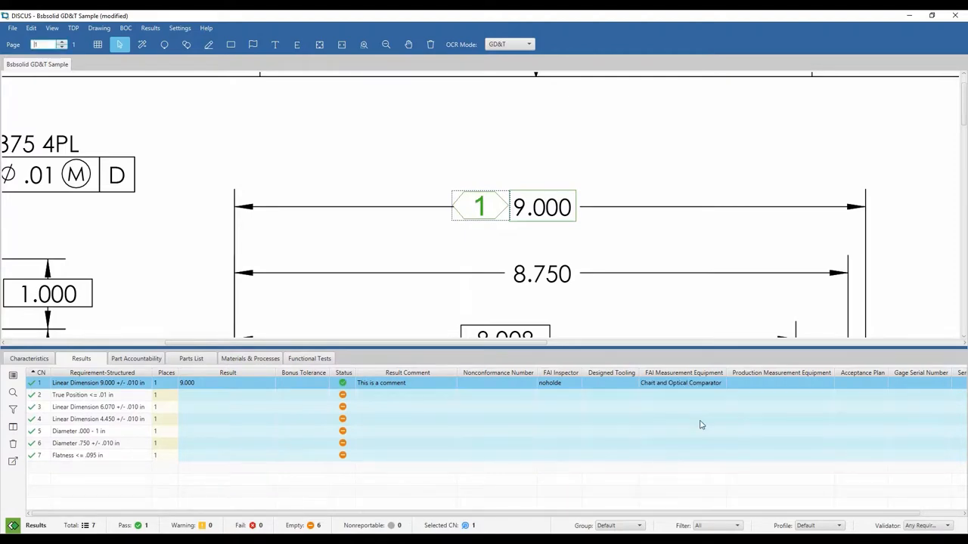
mouse_move(603, 428)
text(10.000)
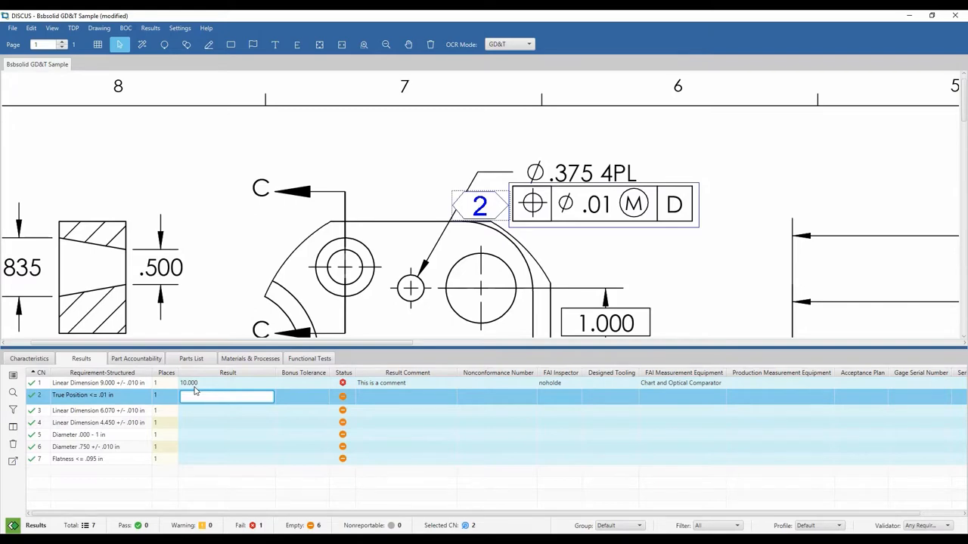
mouse_move(349, 402)
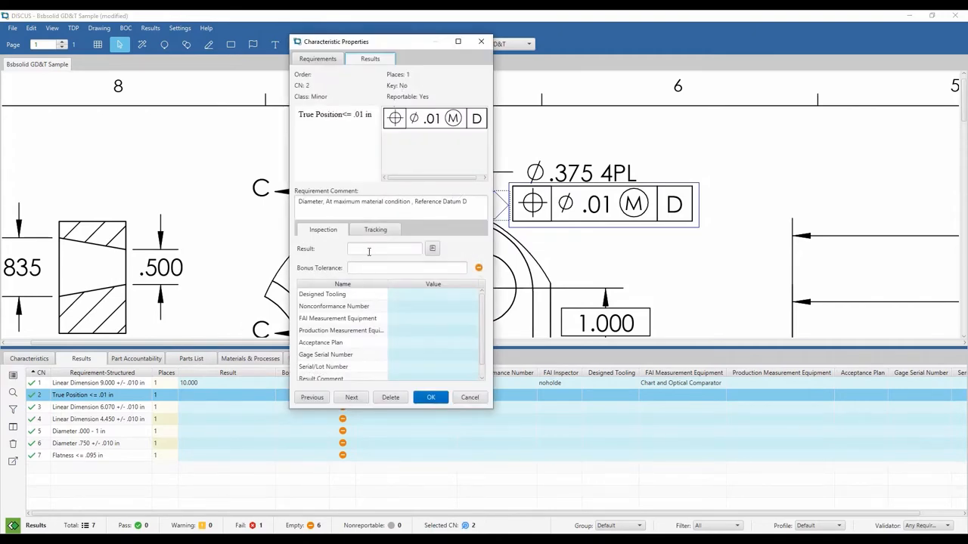
Open True Position (CN 2) properties and show its FAI measurement equipment options
click(384, 248)
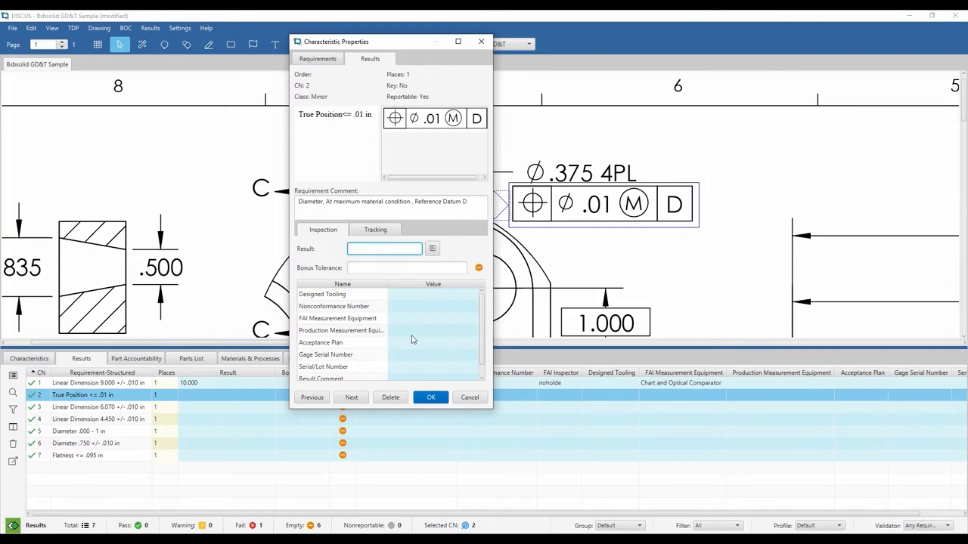
click(472, 319)
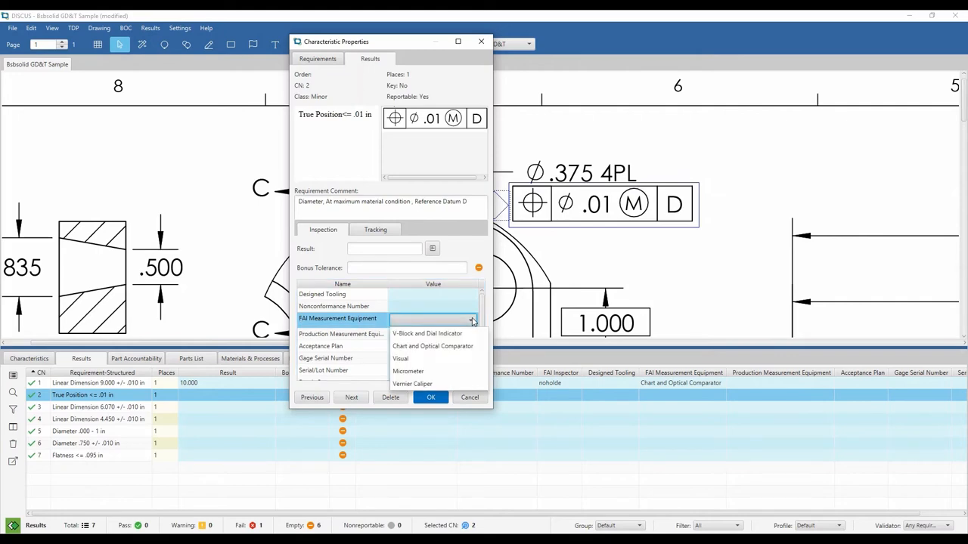